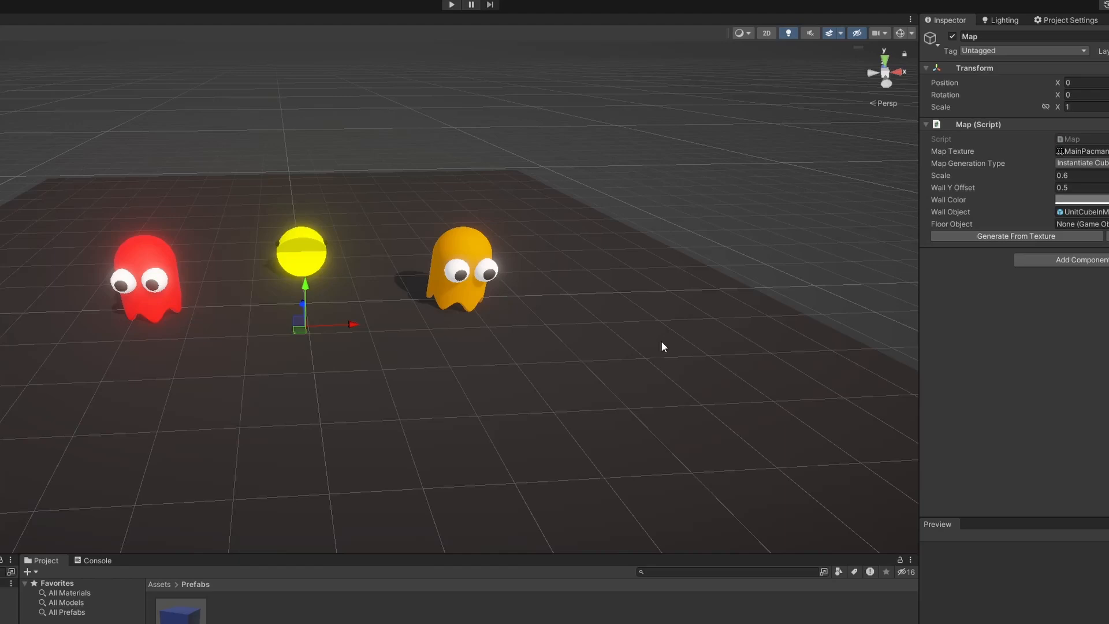
{"action": "mouse_move", "coordinate": [1007, 236]}
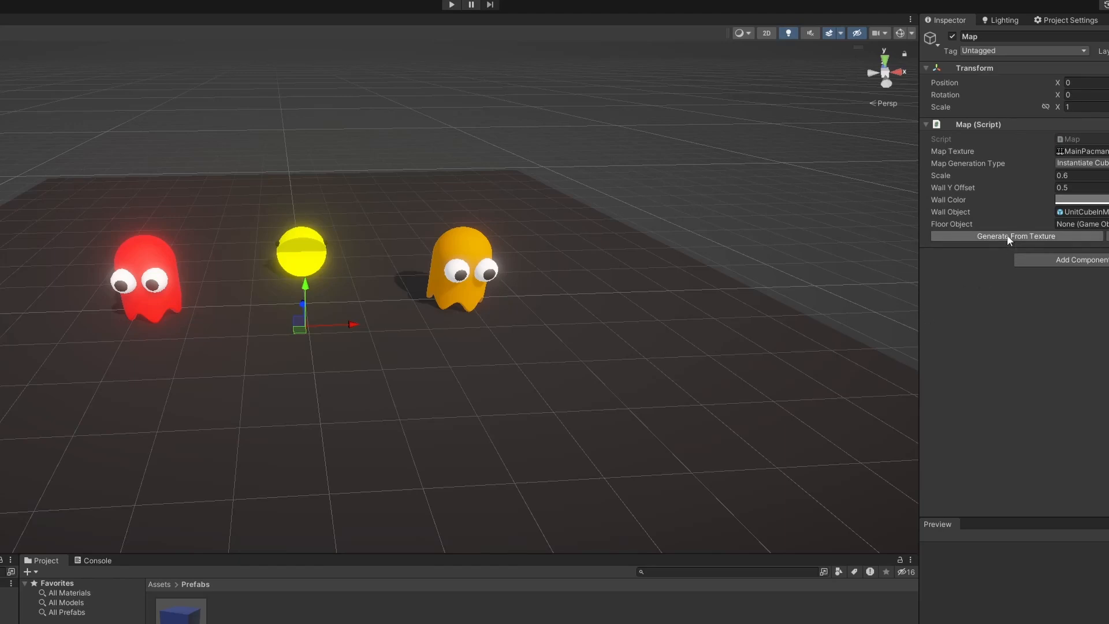
- Generate the Pac-Man maze walls from the map texture on the Map object
{"action": "left_click", "coordinate": [1016, 235]}
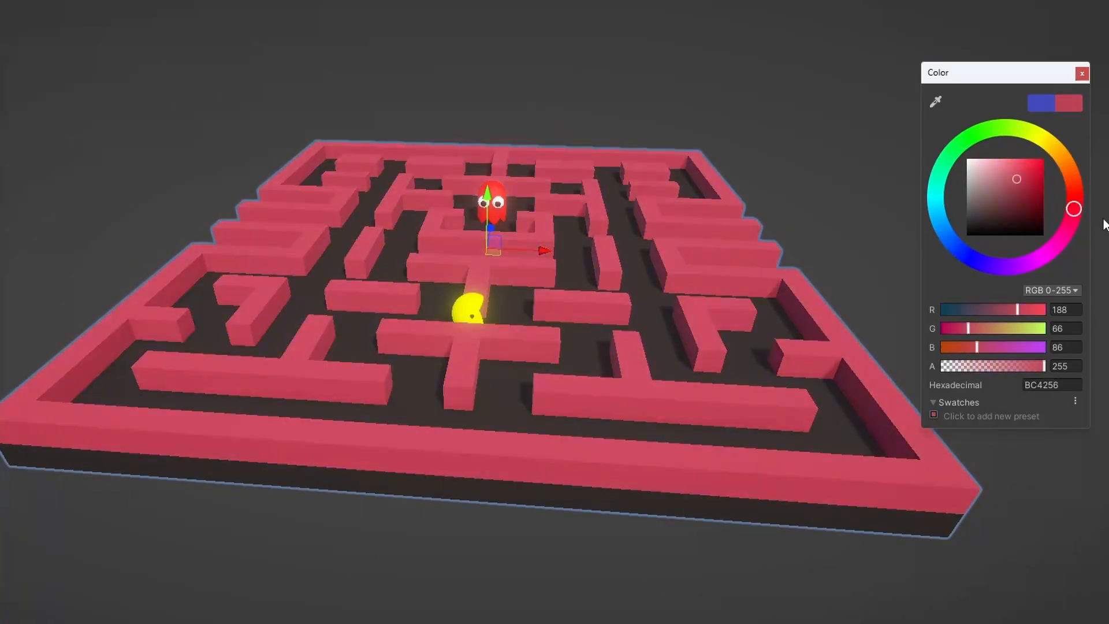
{"action": "left_click", "coordinate": [980, 215]}
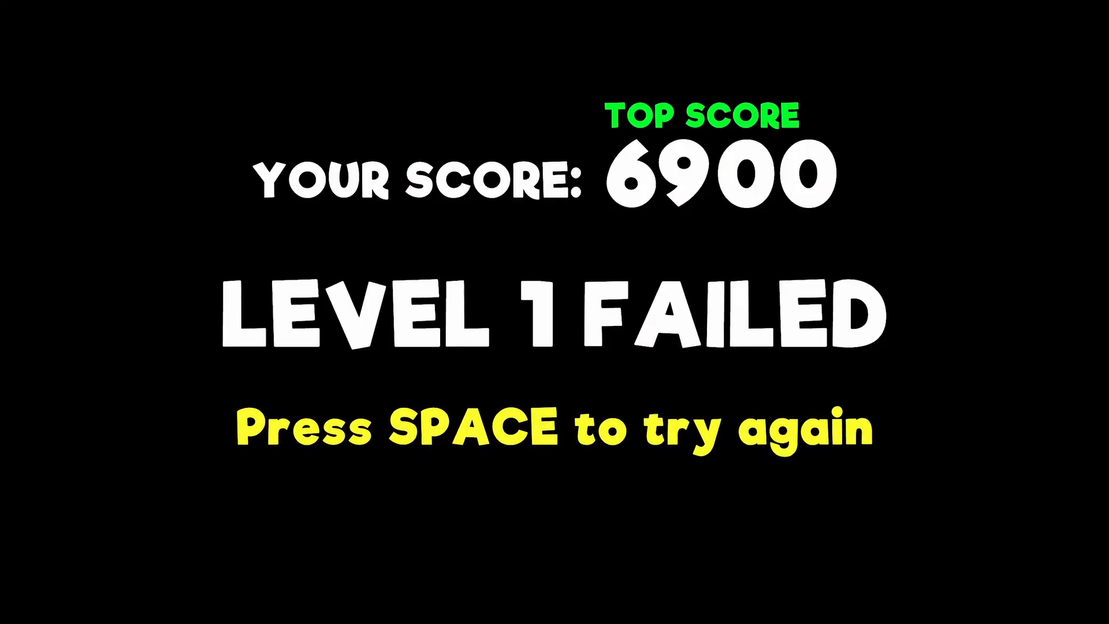
- Retry the level from the Level 1 Failed screen after scoring 6900
{"action": "key", "text": "space"}
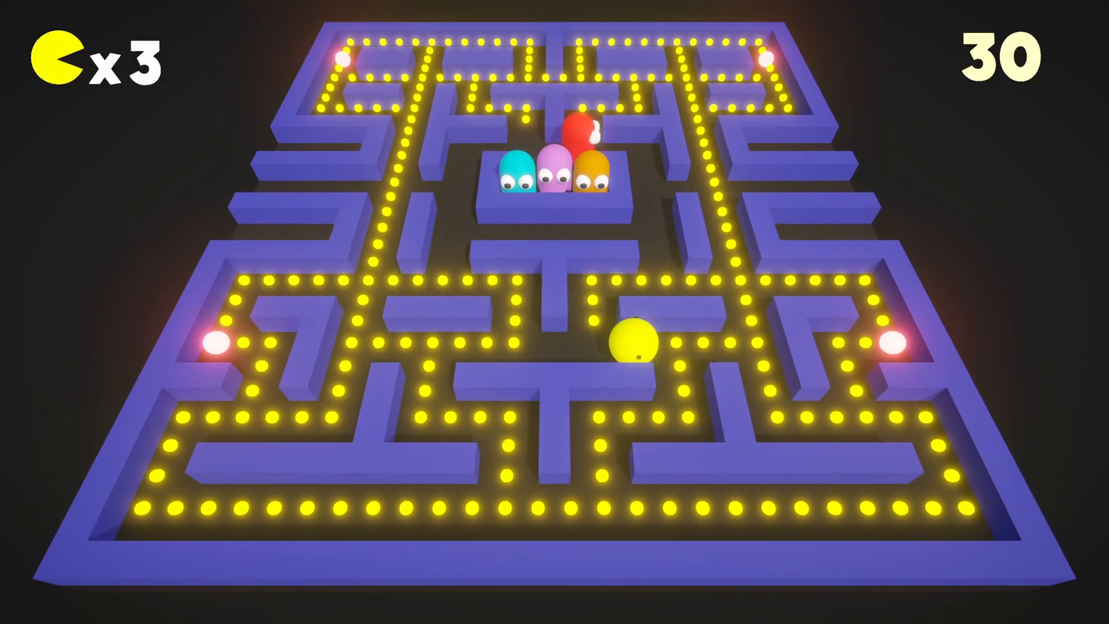
- Steer Pac-Man right through the maze to start eating pellets
{"action": "key", "text": "ArrowRight"}
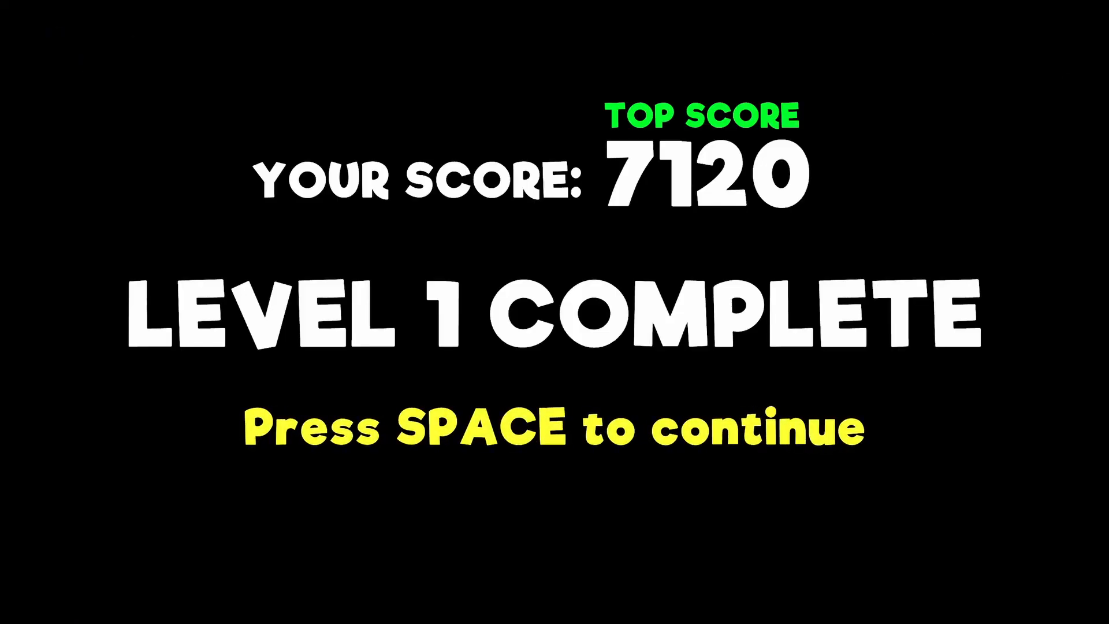
- Continue from the Level 1 Complete screen (score 7120) into the next round
{"action": "key", "text": "space"}
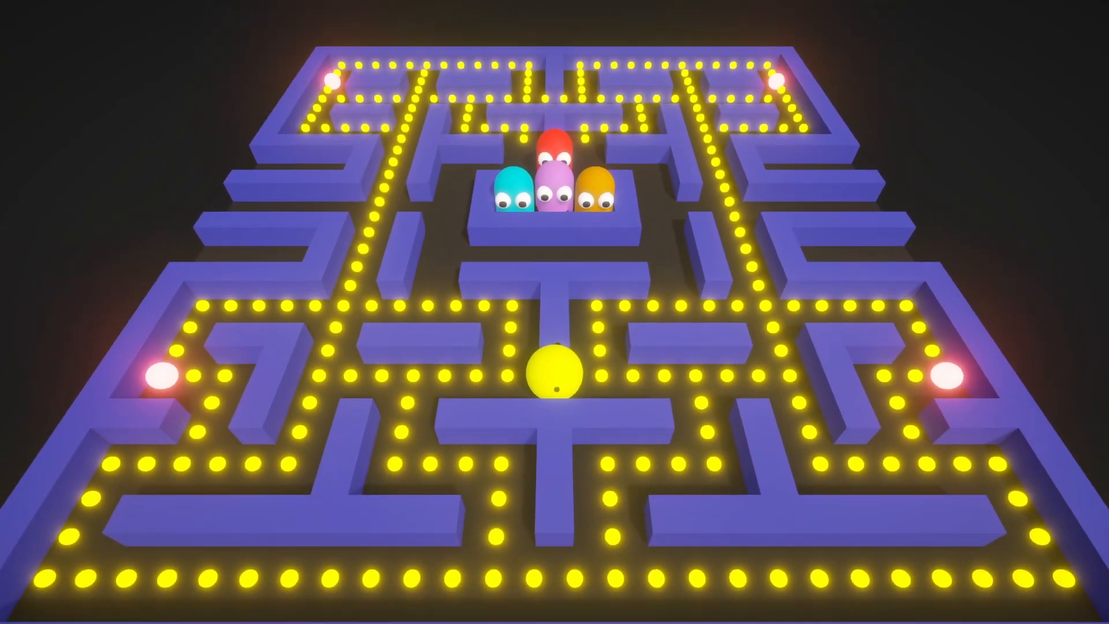